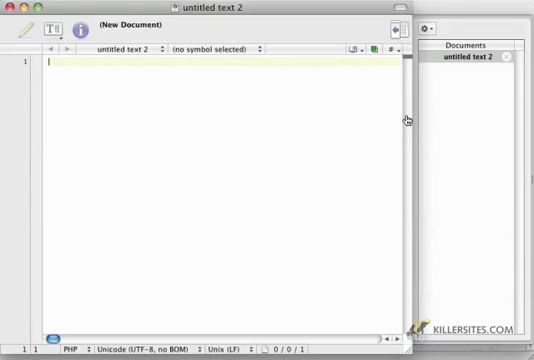
mouse_move(408, 120)
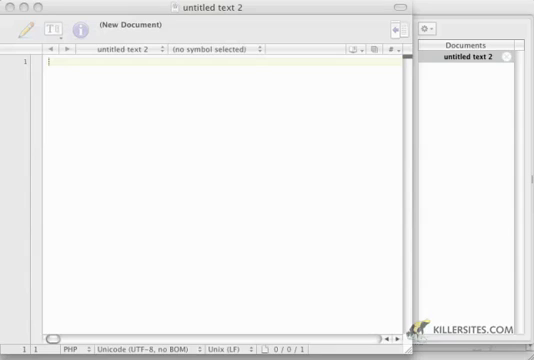
mouse_move(436, 96)
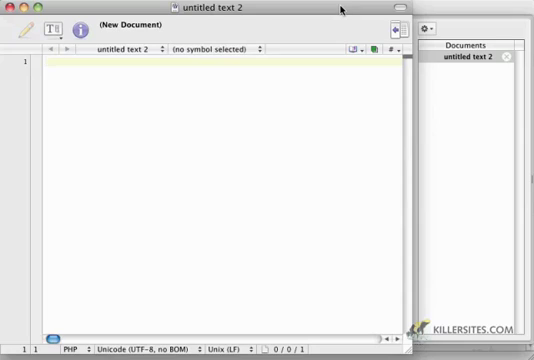
Show the MAMP start page's MySQL settings: host localhost, port 8889, user root.
left_click(48, 62)
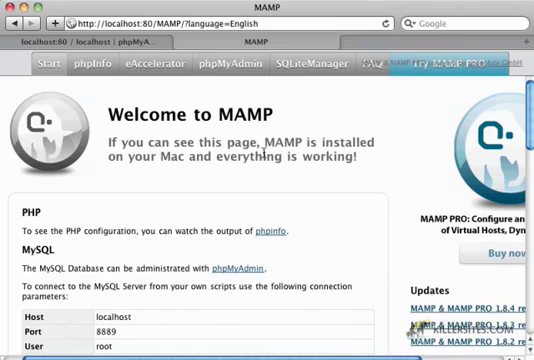
scroll("down", 3)
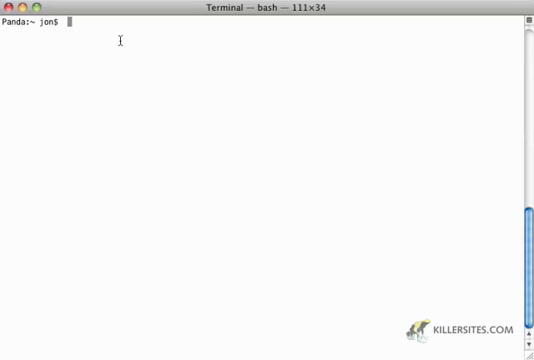
mouse_move(122, 46)
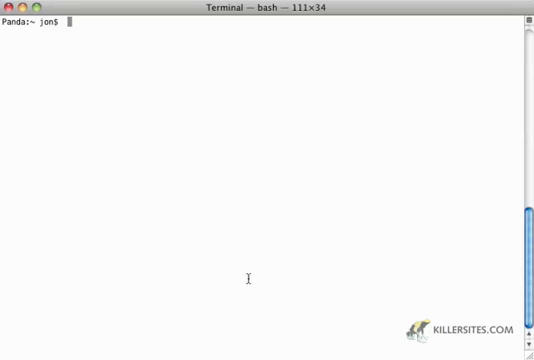
List the home directory contents with ls, then begin a path starting with a slash.
type("ls")
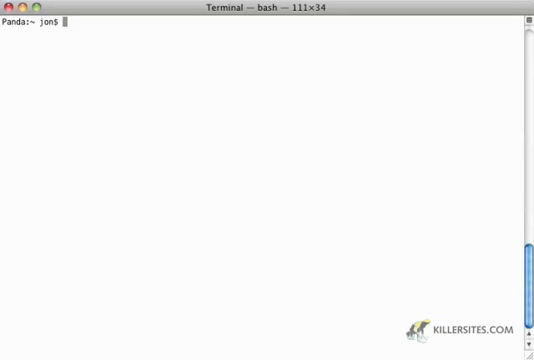
mouse_move(248, 278)
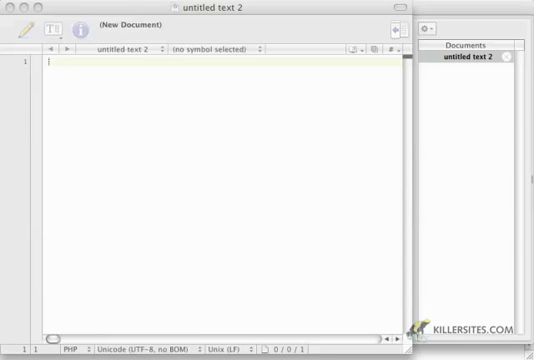
mouse_move(352, 238)
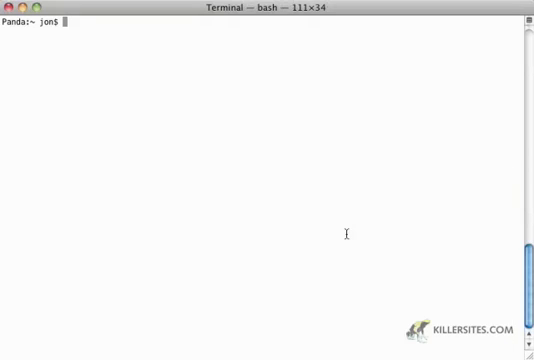
type("/")
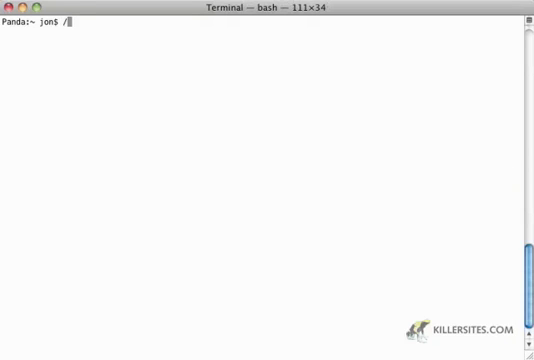
Discard the half-typed path, leaving an empty bash command line.
key("Backspace")
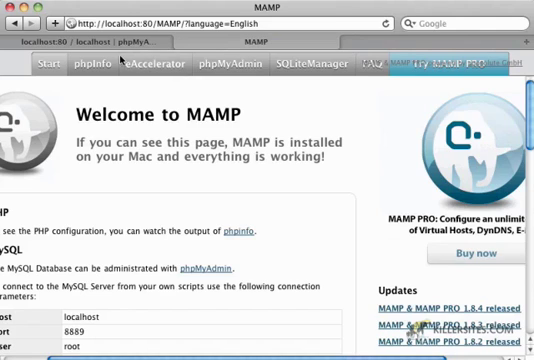
Run /Applications/MAMP/Library/bin/mysql to enter the MySQL monitor.
left_click(216, 64)
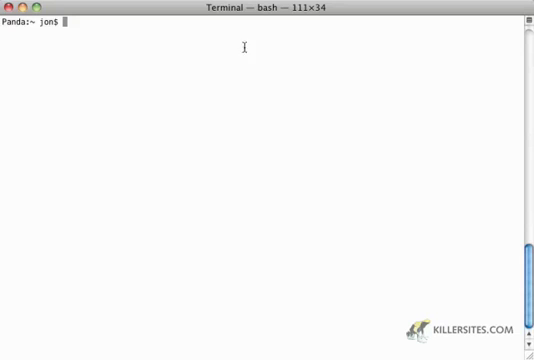
key("Return")
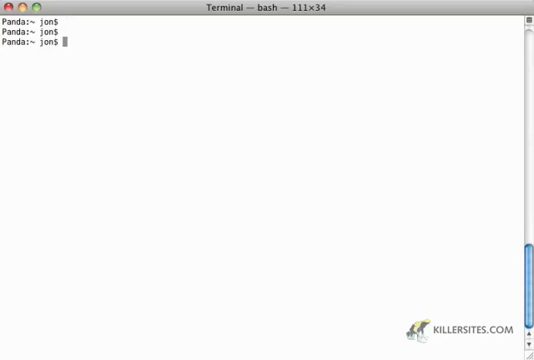
key("Return")
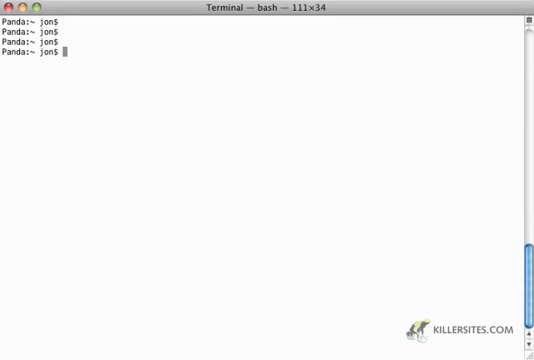
type("/")
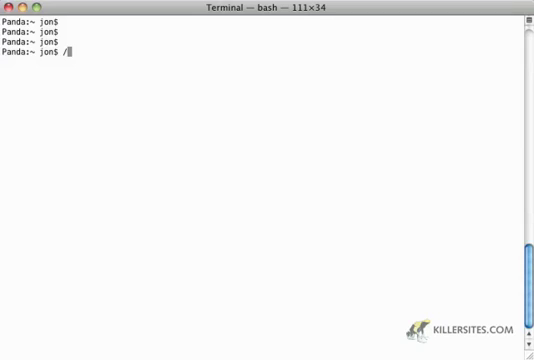
type("Applications/M")
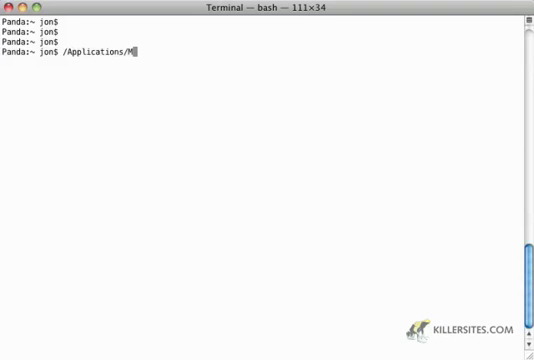
type("AMP/Library/")
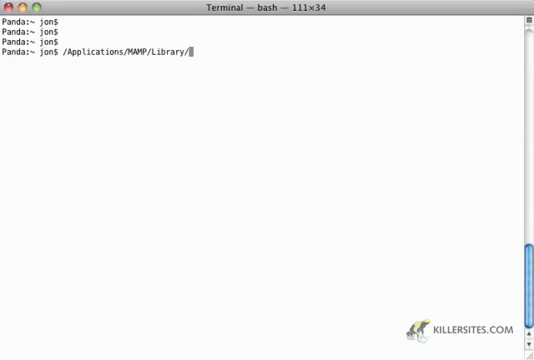
type("bin/")
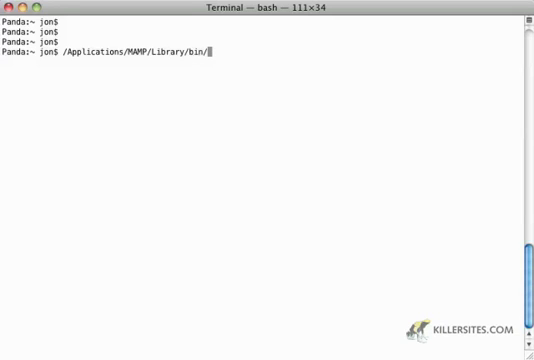
type("=")
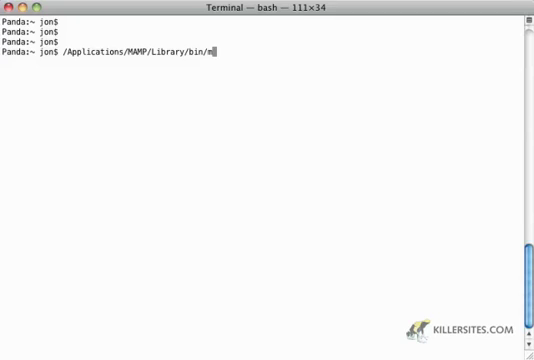
key("Return")
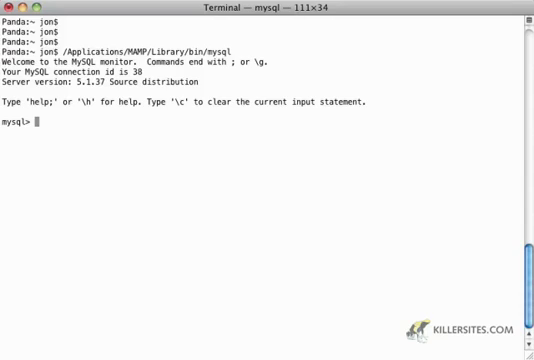
Run show databases; listing information_schema and test, then begin typing quit.
type("show databases;")
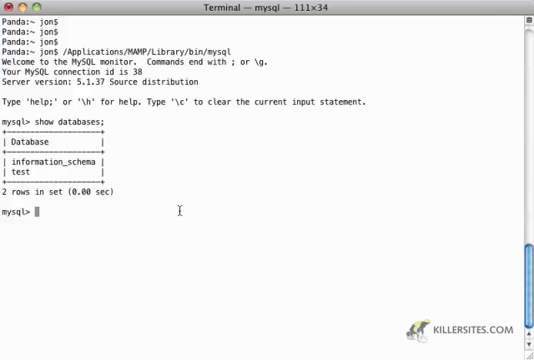
type("quit")
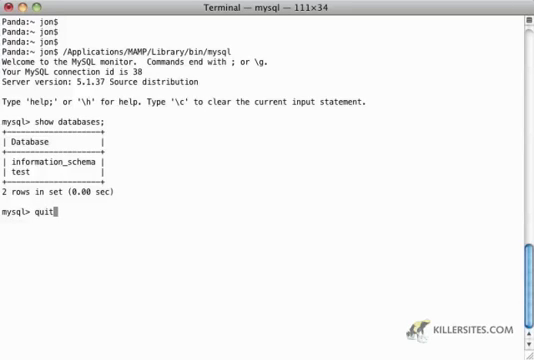
key("Return")
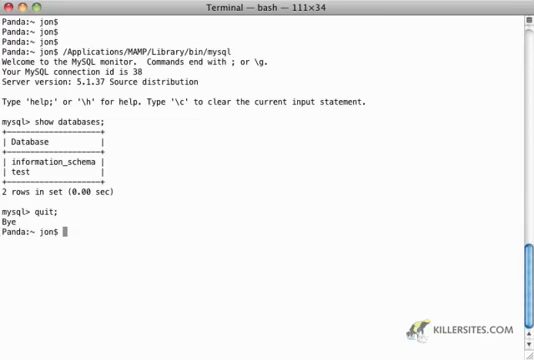
type("/Applications/MAMP/Library/bin/mysql")
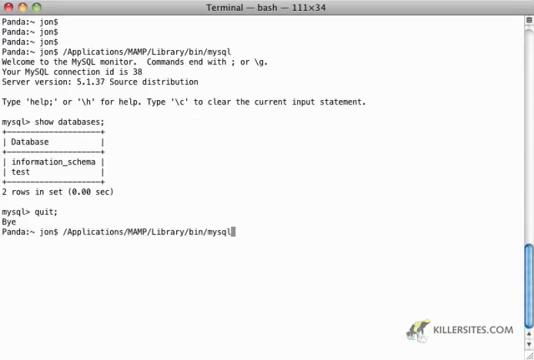
type("-u")
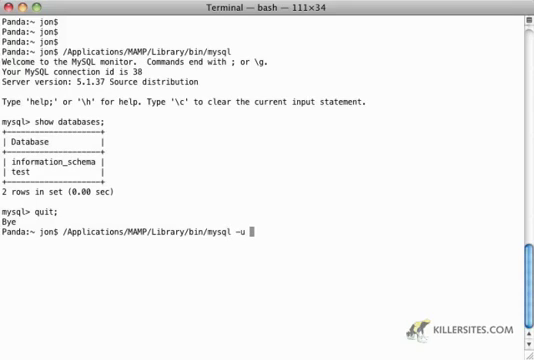
type("root")
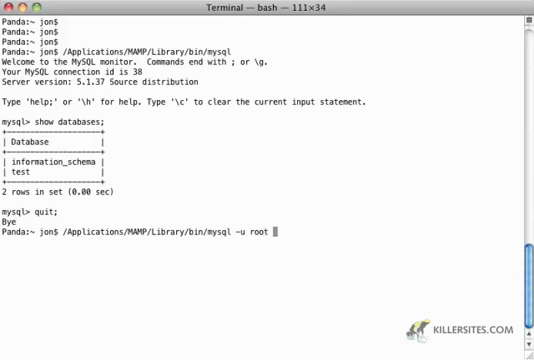
type("--pas")
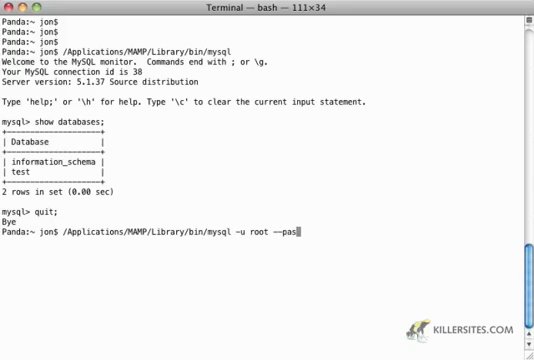
type("word=root")
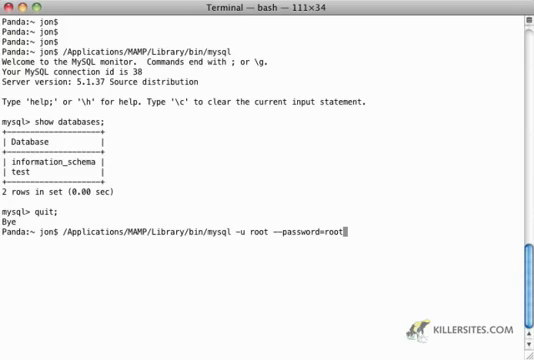
key("Return")
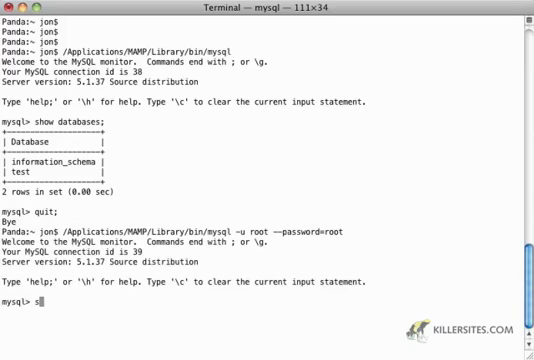
Run show databases; to list all thirteen databases on the server.
type("how databases")
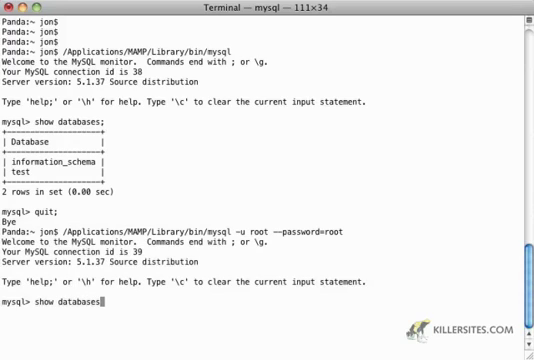
key("Return")
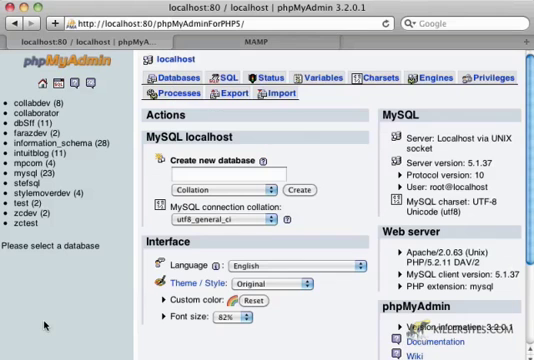
left_click(36, 104)
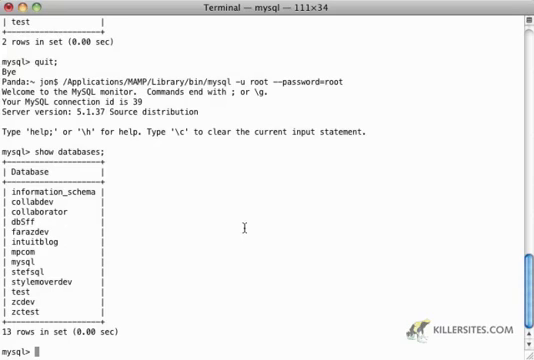
mouse_move(444, 158)
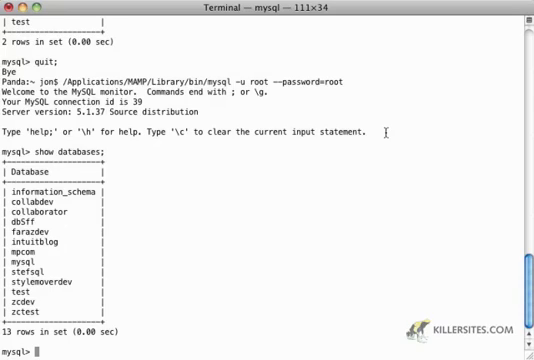
Run CREATE DATABASE kphp CHARACTER SET utf8 COLLATE utf8_general_ci; reporting one row affected.
type("cre")
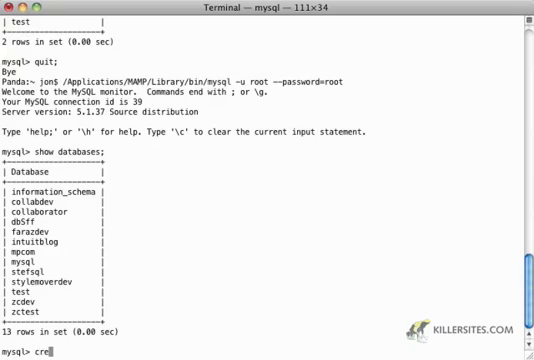
type("ate da")
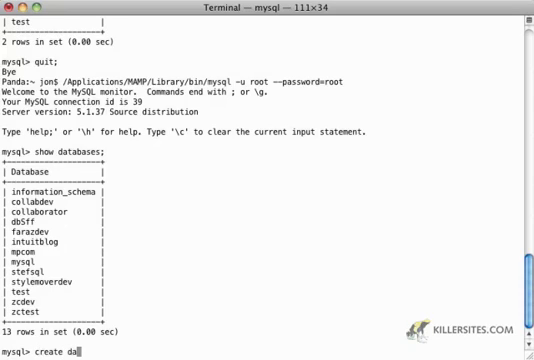
type("tabase")
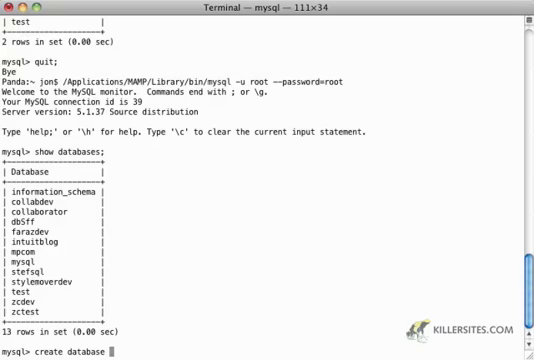
type("kphp")
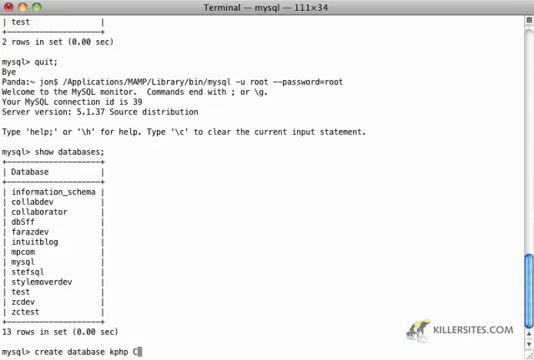
type("CHARACTER s")
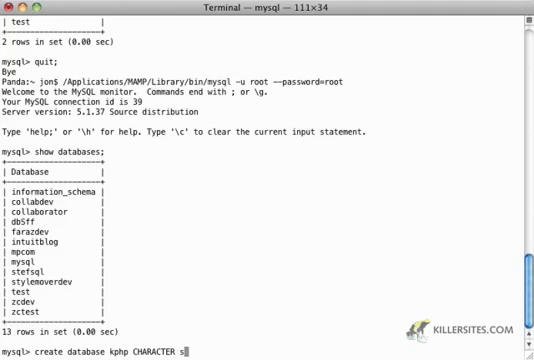
type("ET")
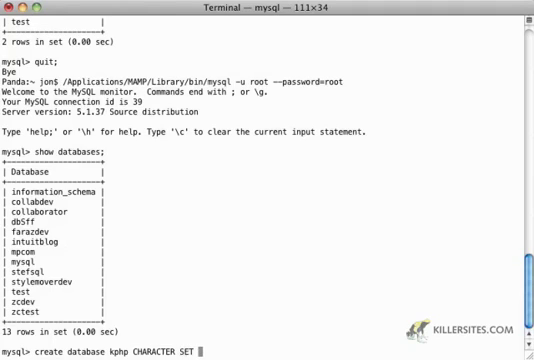
type("utf8 COLLATE utf8_general_")
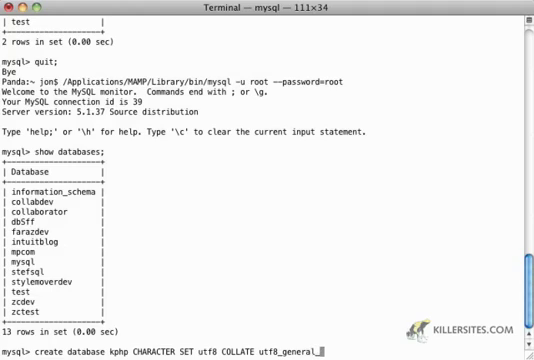
type("ci")
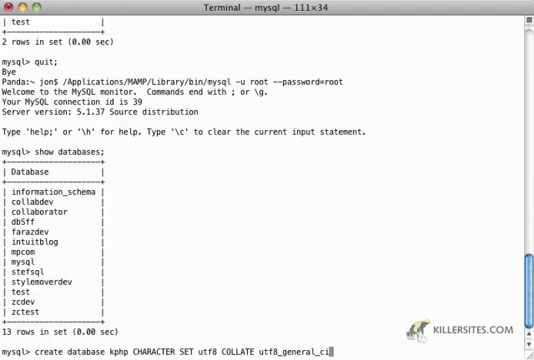
type("i")
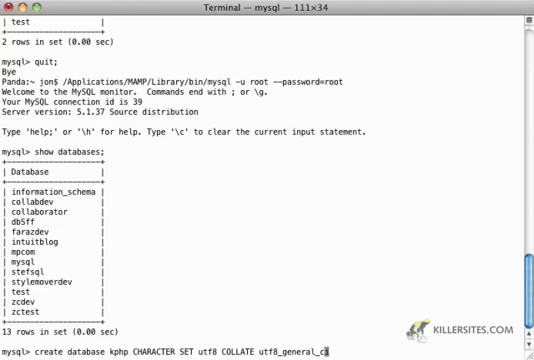
type("i")
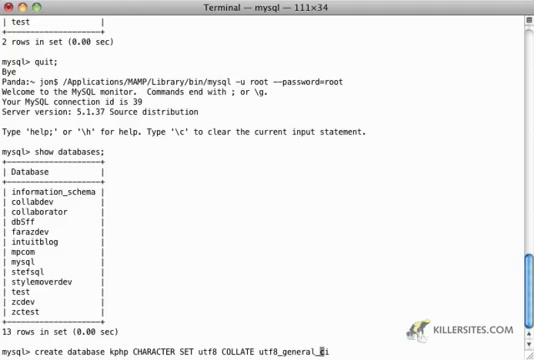
type("ci")
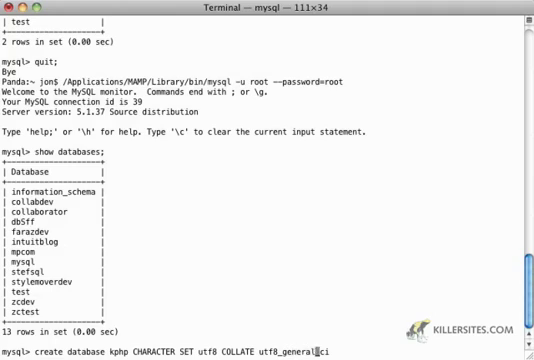
type("ci;")
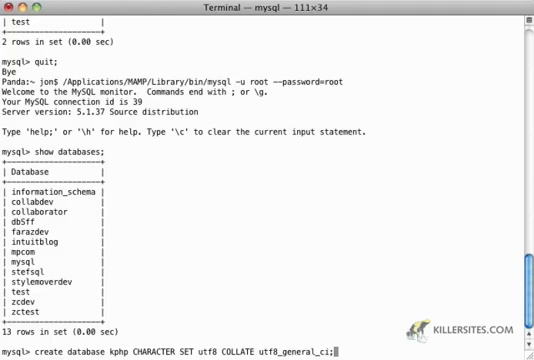
key("Return")
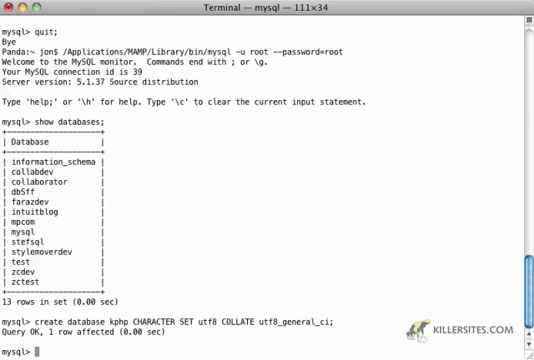
Run show databases; confirming kphp among fourteen entries, then quit the MySQL client.
type("show databases")
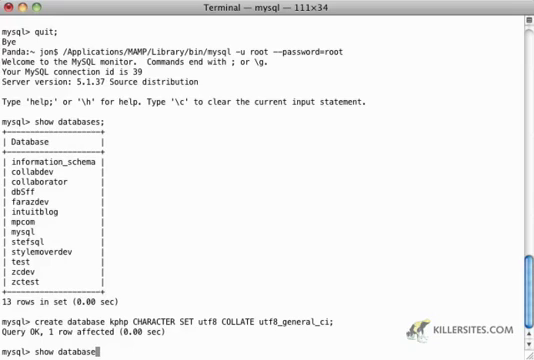
key("Return")
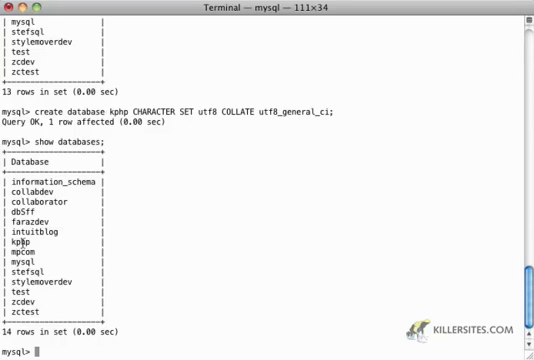
type("quit")
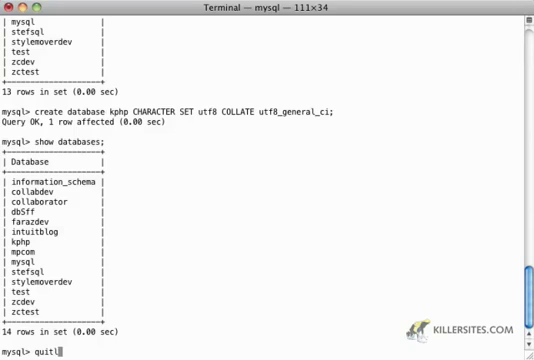
key("Return")
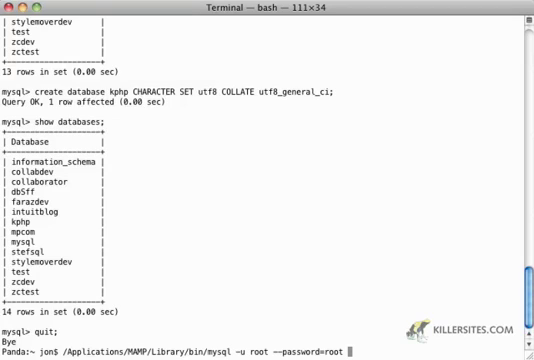
Reconnect as root directly into kphp and run show tables; returning an empty set.
type("k")
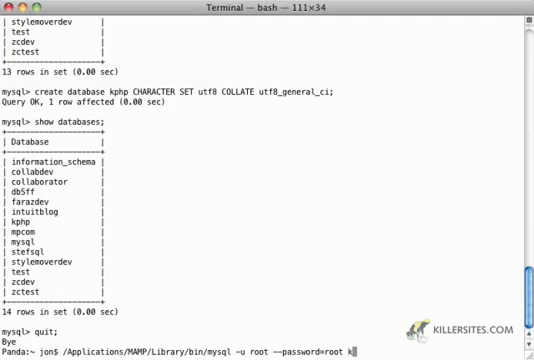
type("kphp")
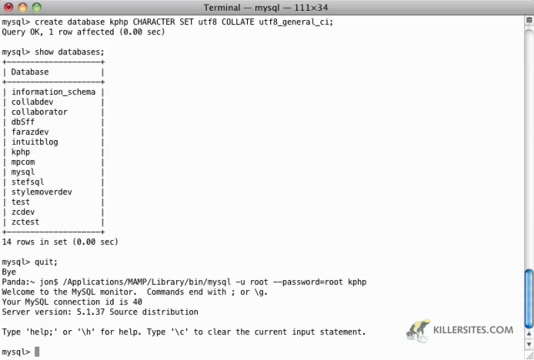
type("show ta")
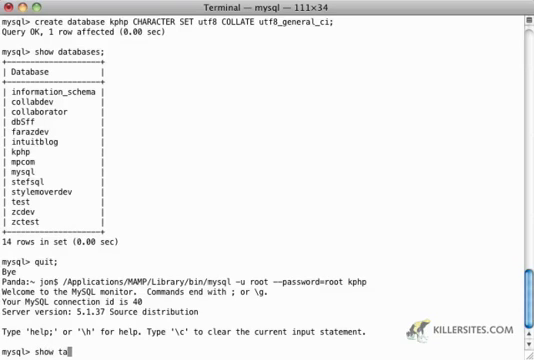
key("Return")
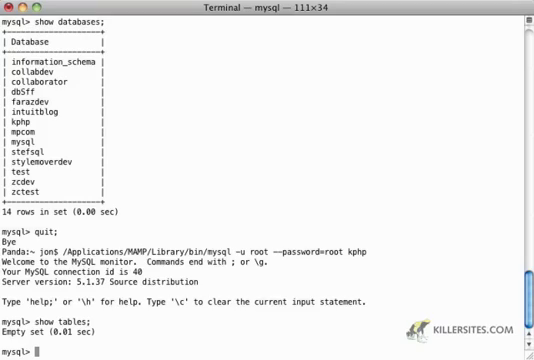